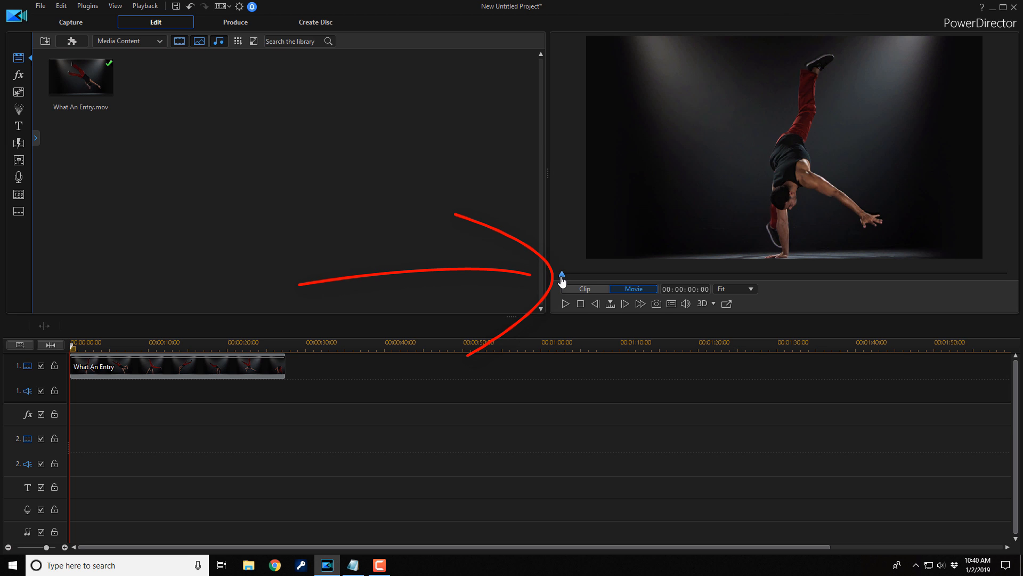
- Launch Action Camera Center for the selected 'What An Entry' clip from the Designer dropdown
drag(562, 274, 571, 274)
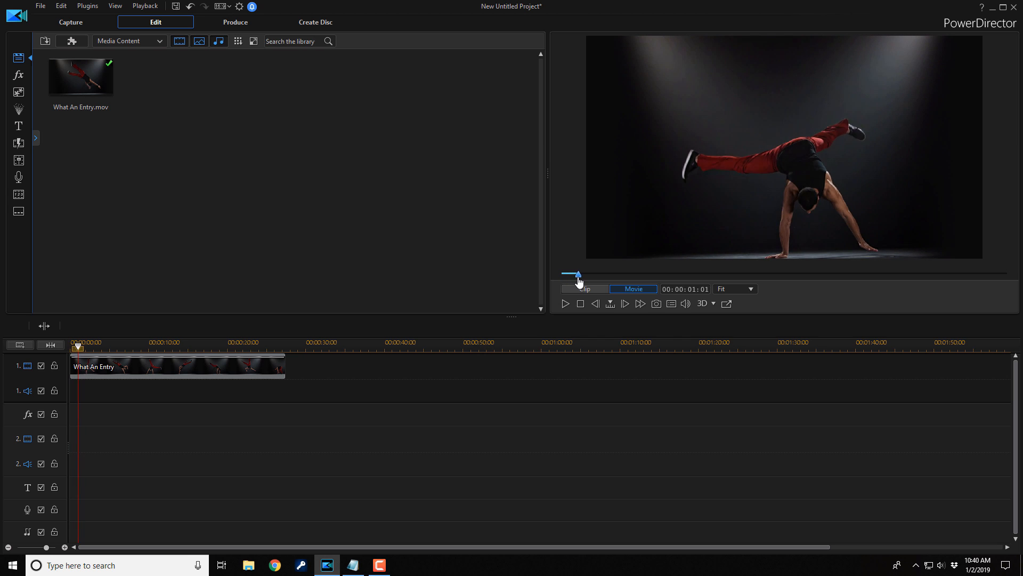
drag(571, 274, 590, 274)
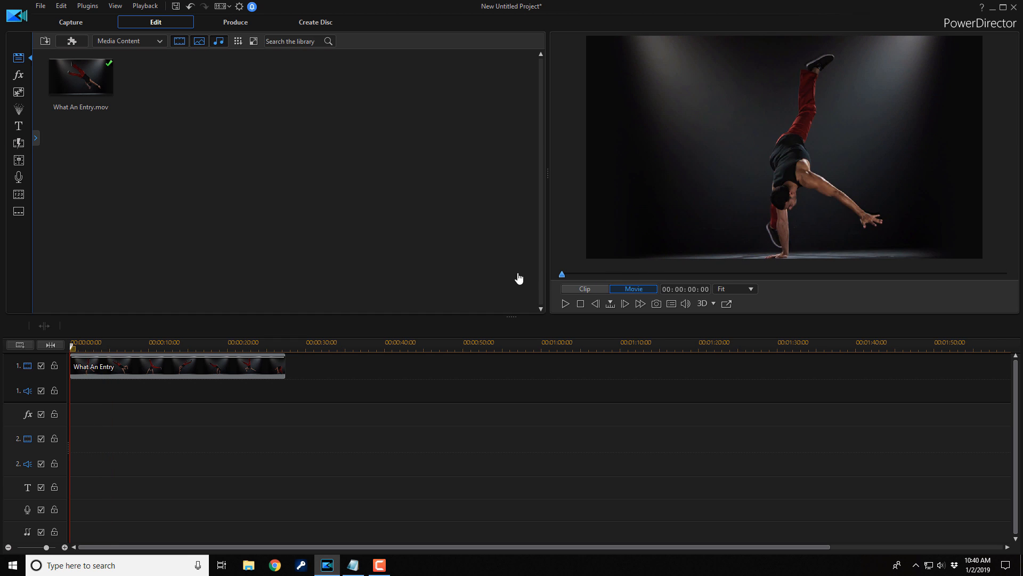
mouse_move(370, 424)
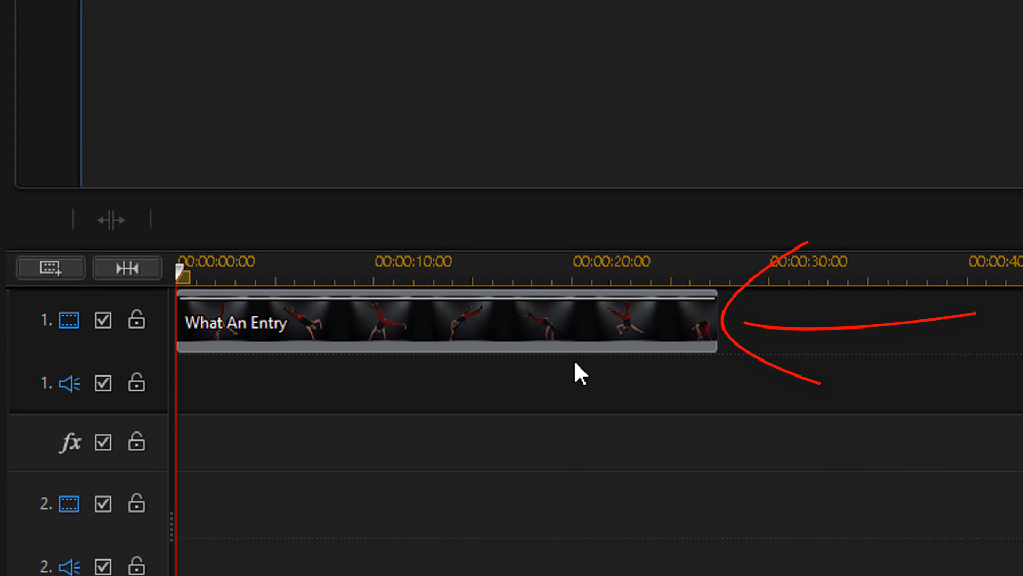
mouse_move(541, 344)
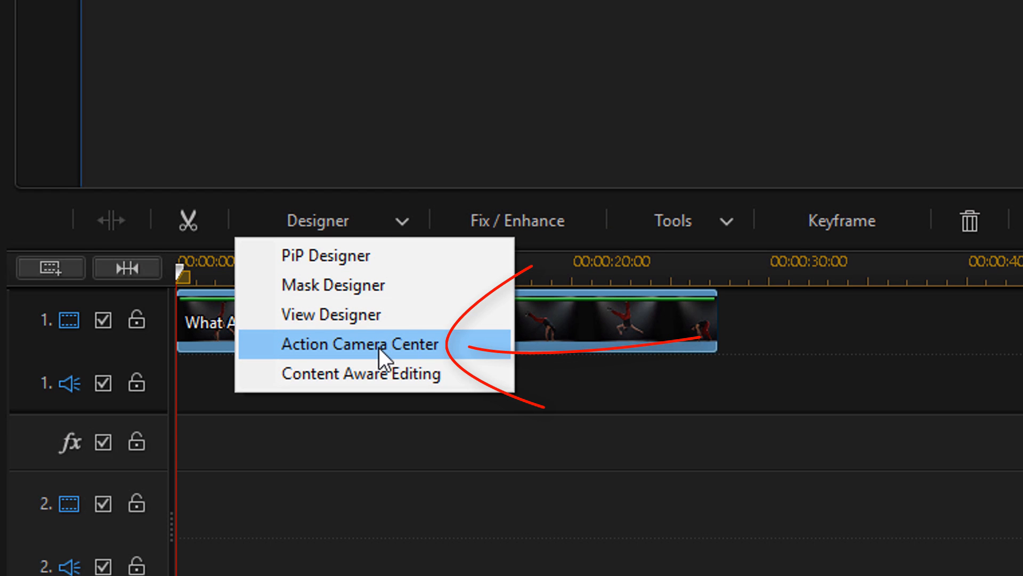
click(359, 344)
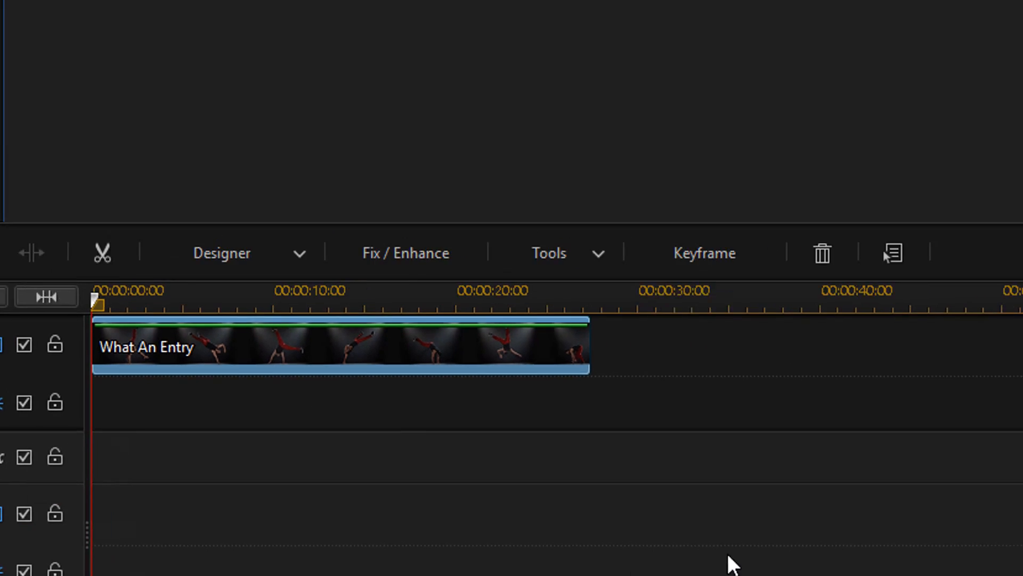
click(405, 252)
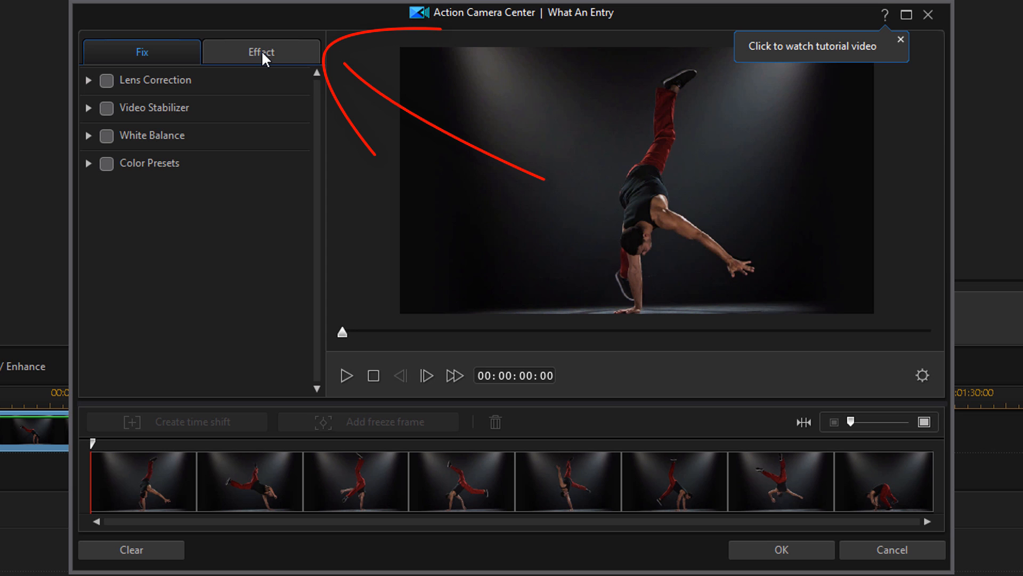
- Show the Freeze Frame settings under the Effect section, default duration one second
click(260, 52)
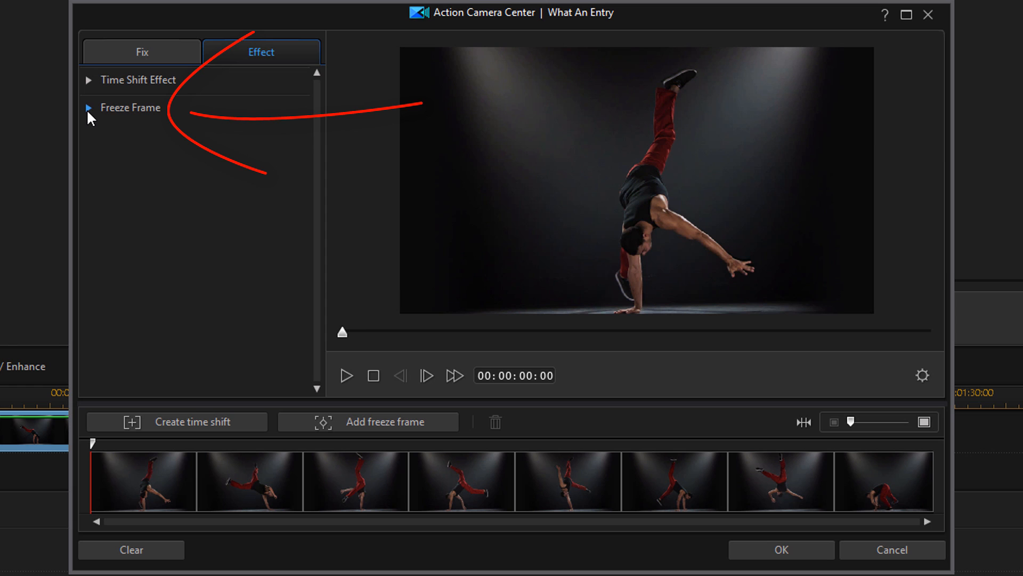
click(130, 108)
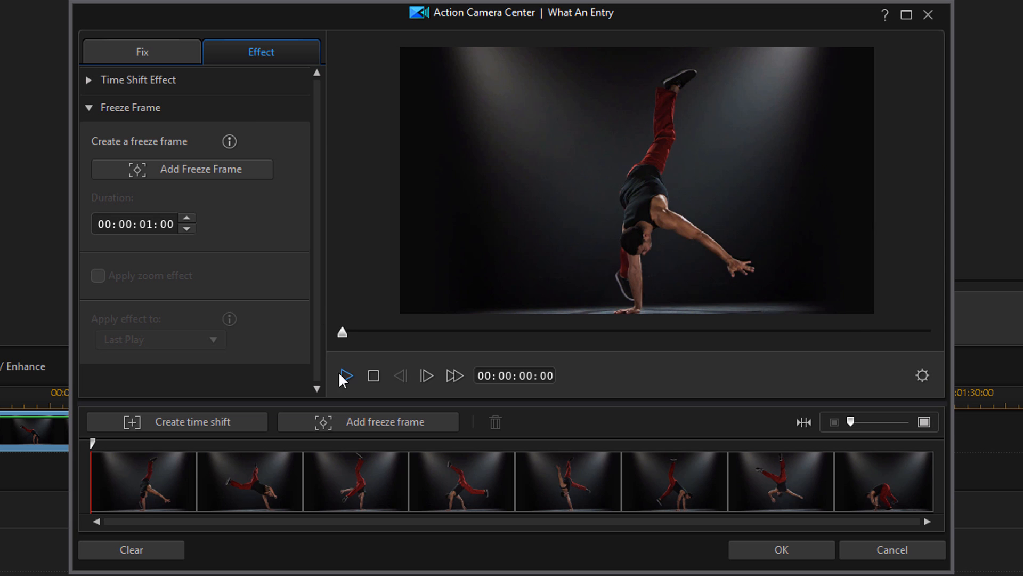
mouse_move(342, 336)
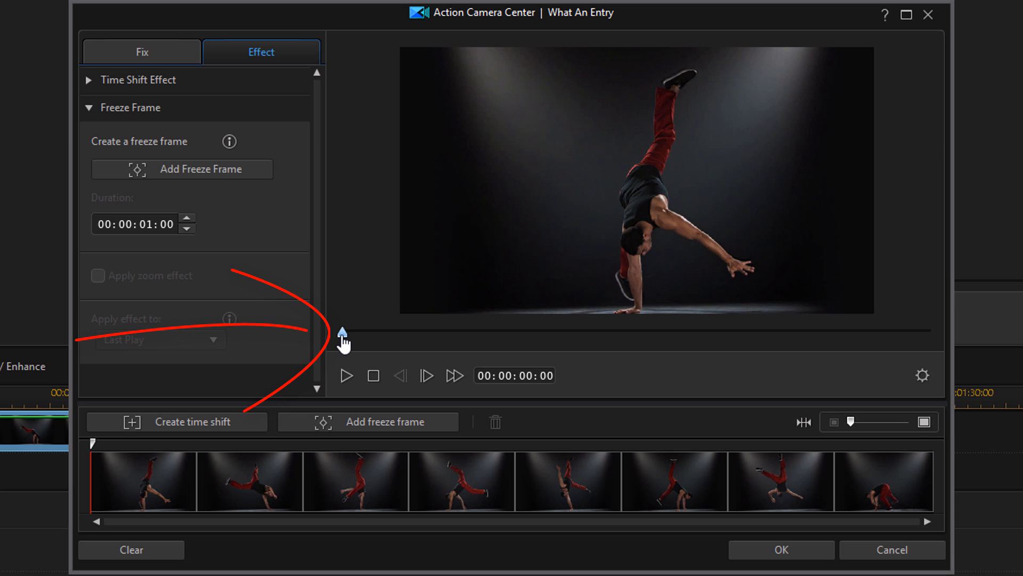
- Scrub the preview to about 13 seconds, the dancer's mid-air flip frame
drag(342, 332, 353, 332)
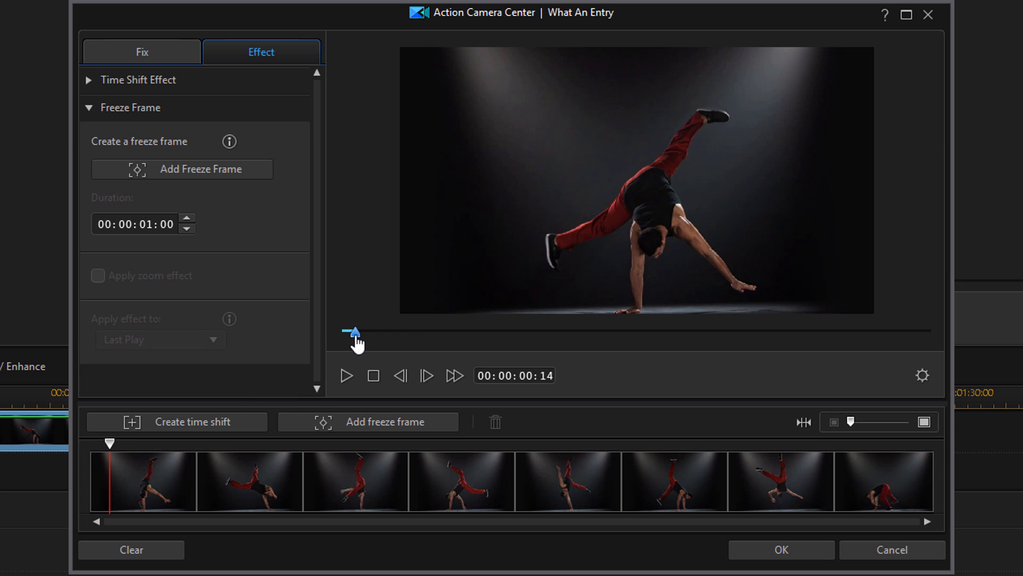
drag(353, 330, 530, 330)
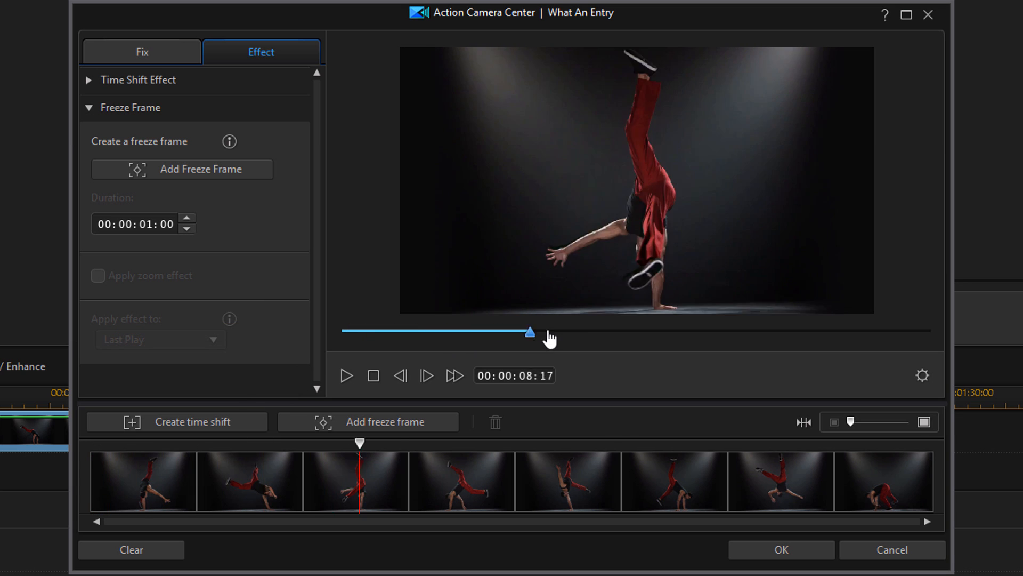
drag(529, 332, 608, 332)
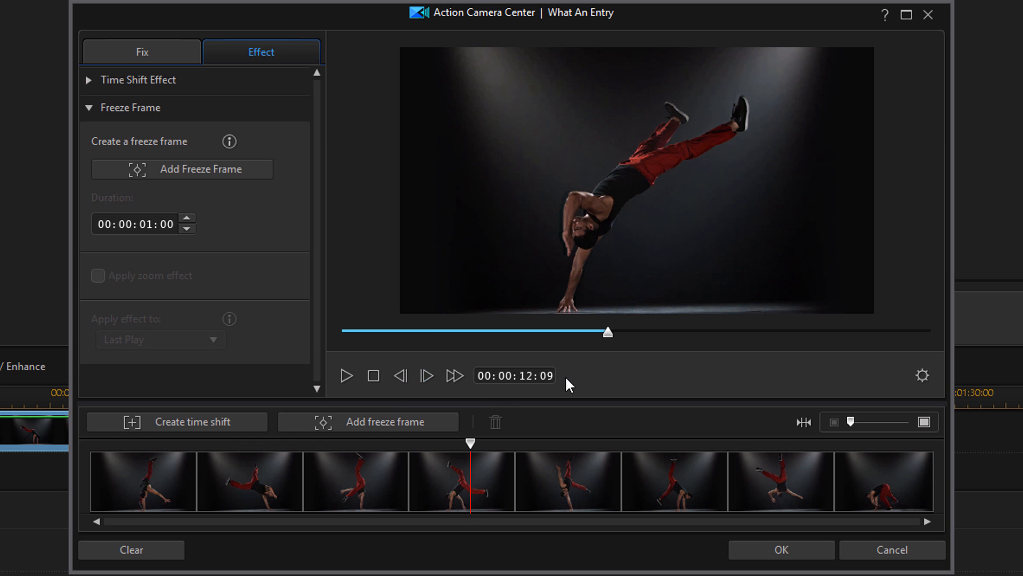
mouse_move(594, 381)
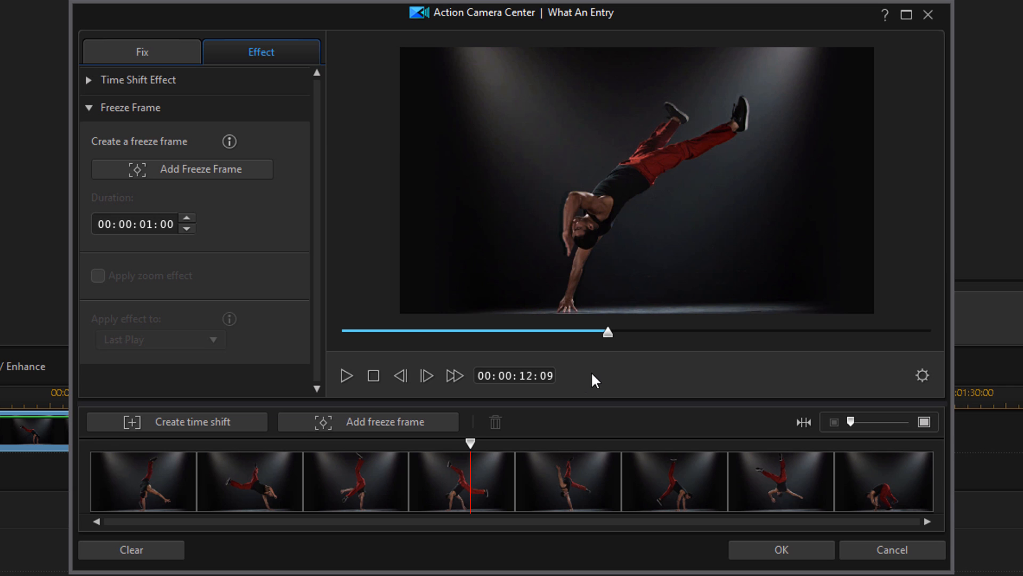
mouse_move(600, 378)
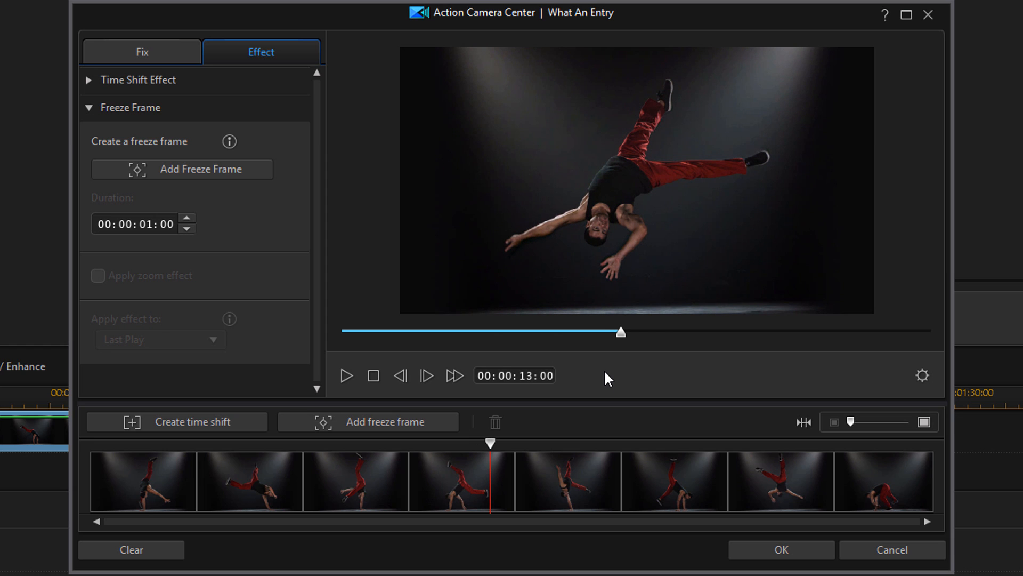
mouse_move(629, 376)
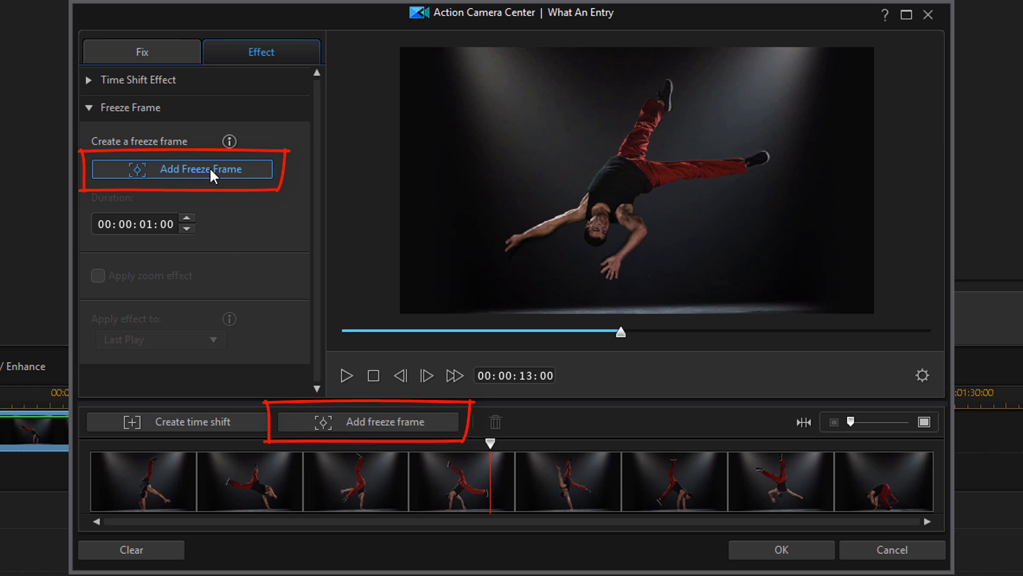
mouse_move(209, 179)
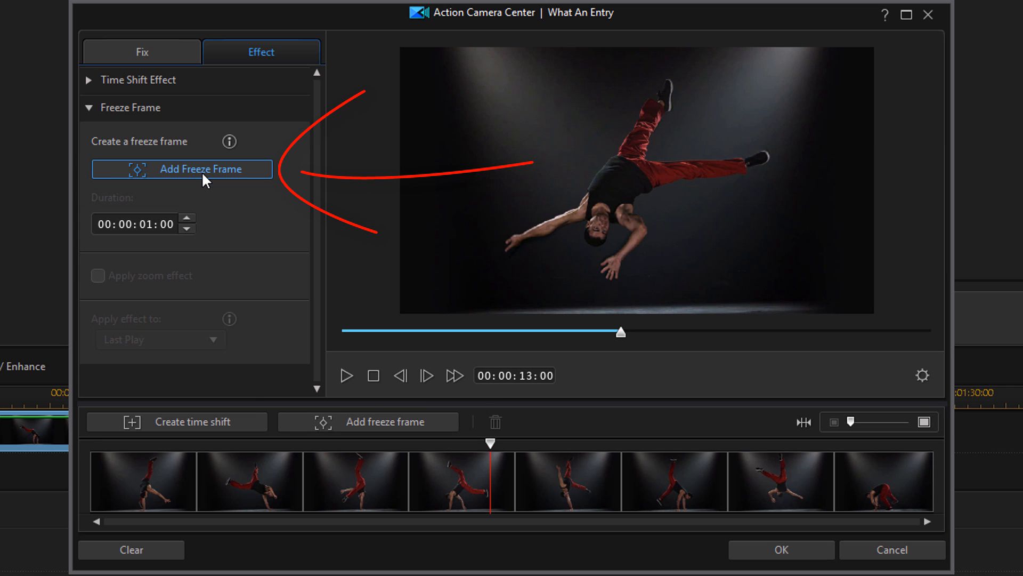
- Add a one-second freeze frame at the 13-second point
click(182, 168)
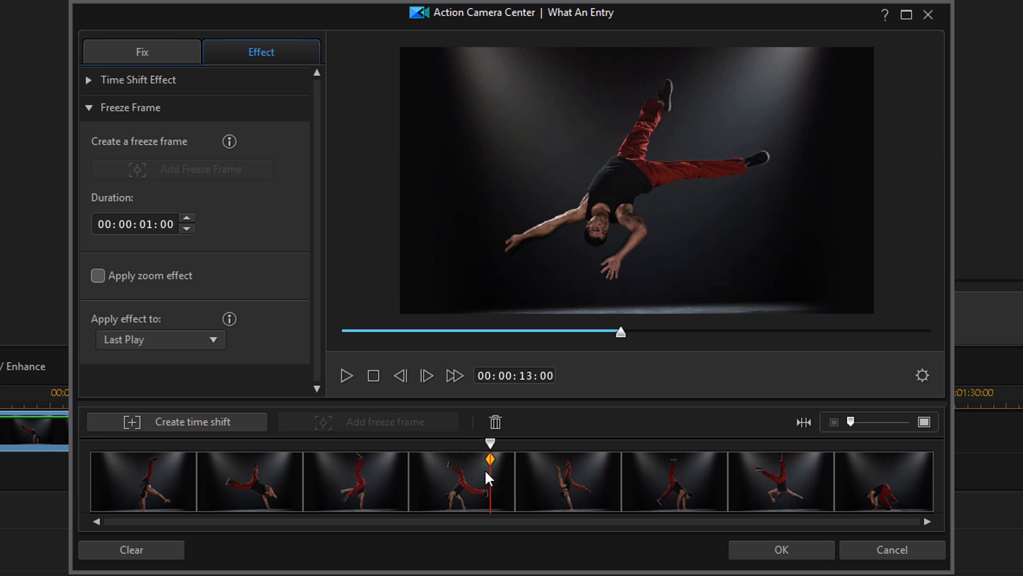
mouse_move(268, 219)
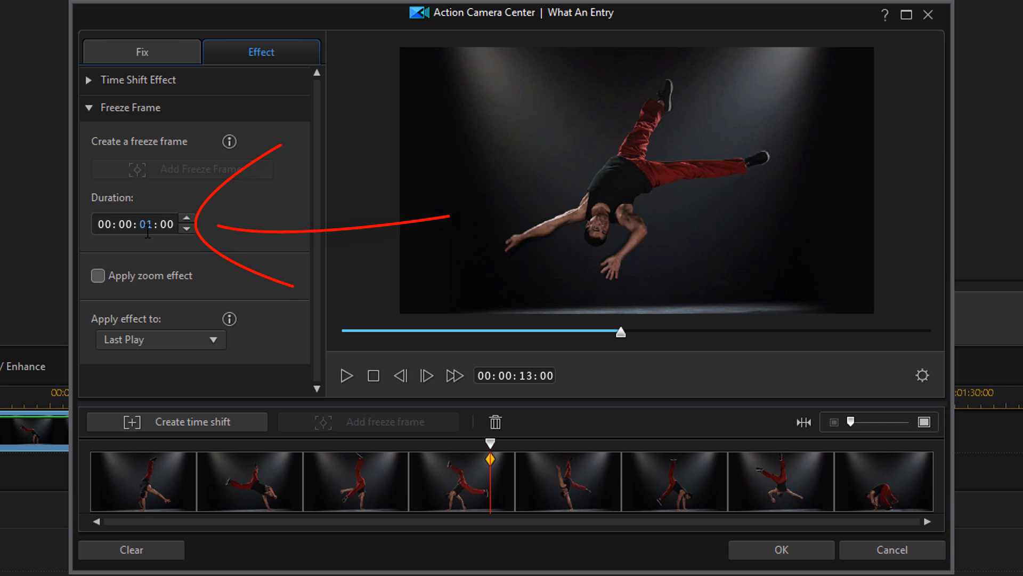
mouse_move(157, 255)
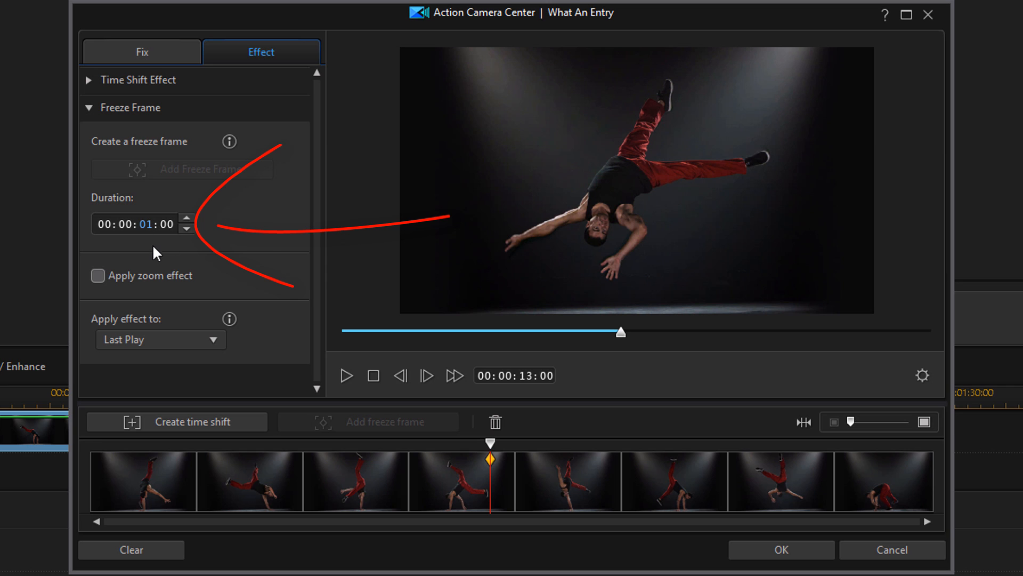
- Change the freeze frame duration from 01 to 03 seconds
click(185, 220)
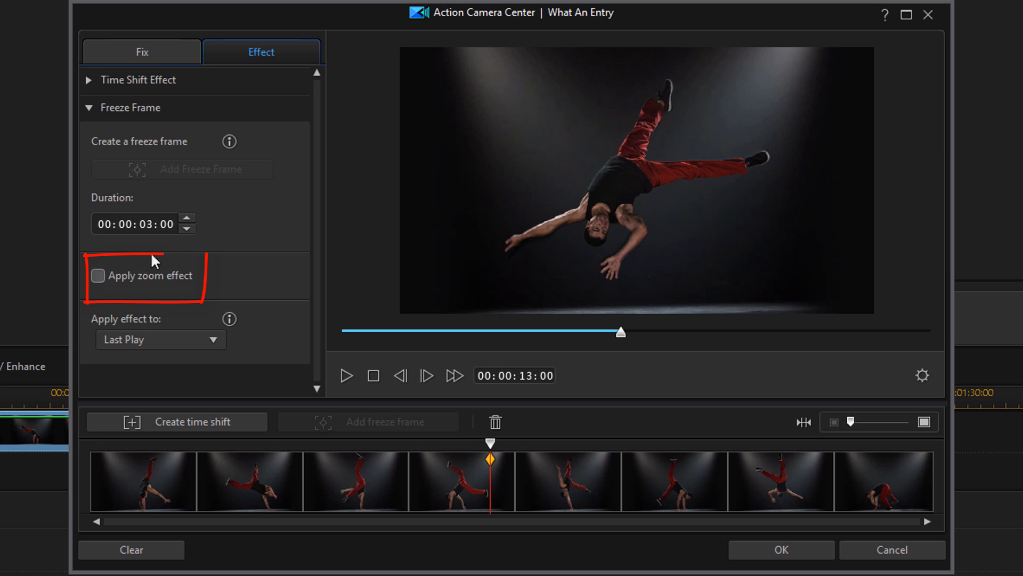
mouse_move(134, 295)
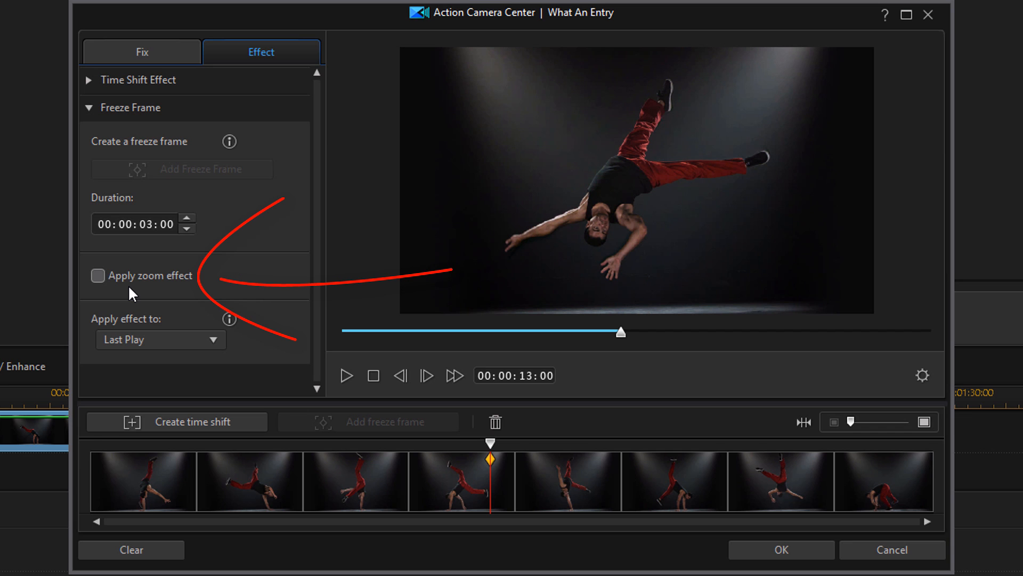
- Try a zoom area on the freeze frame, then leave Apply zoom effect unchecked
click(98, 275)
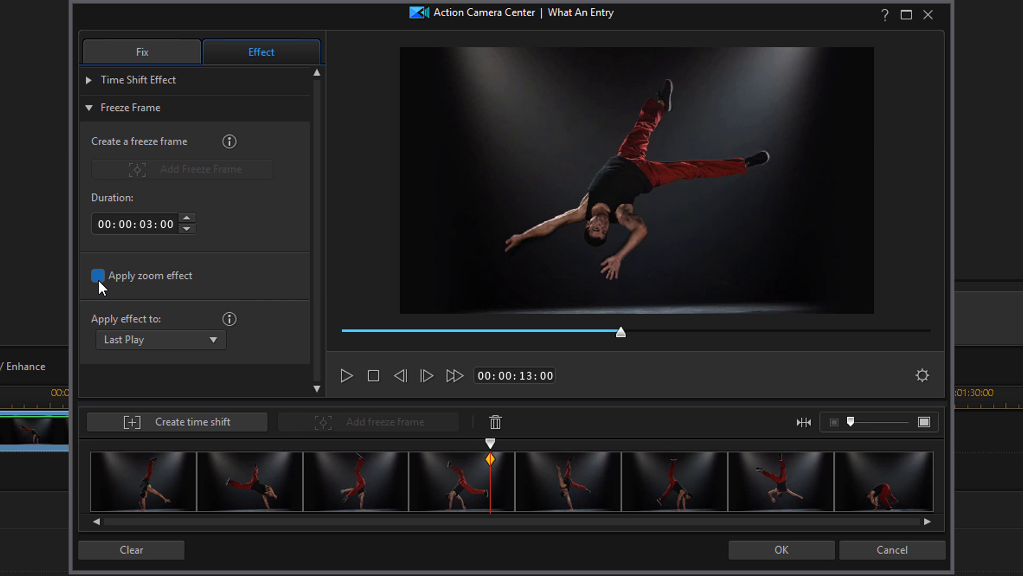
click(98, 275)
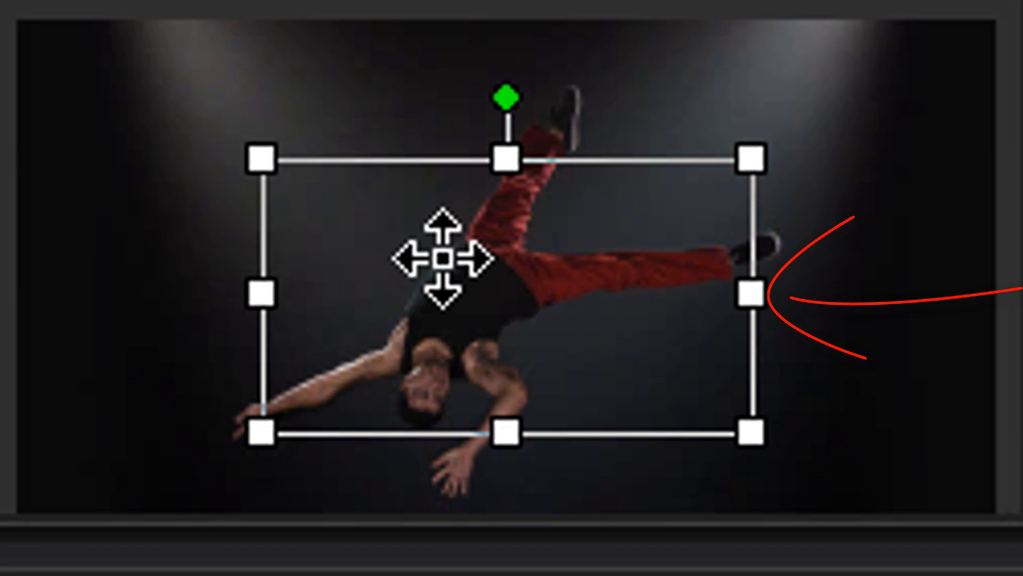
mouse_move(502, 298)
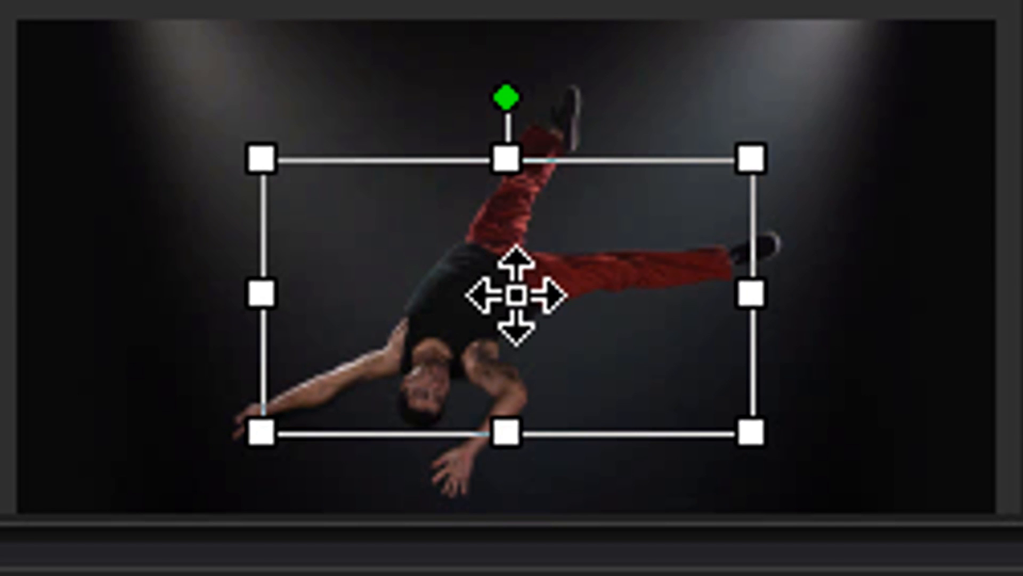
drag(522, 300, 554, 219)
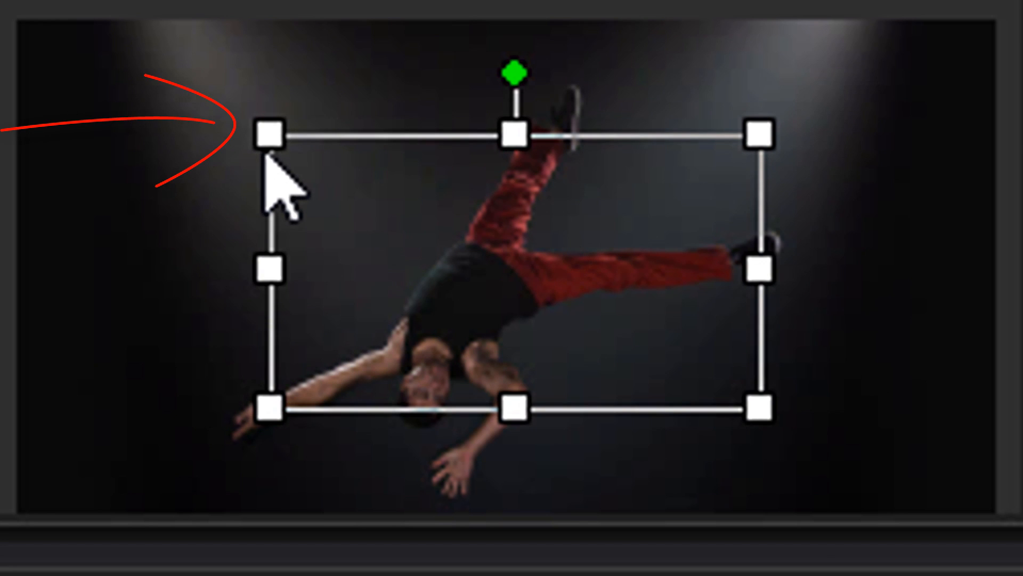
mouse_move(274, 137)
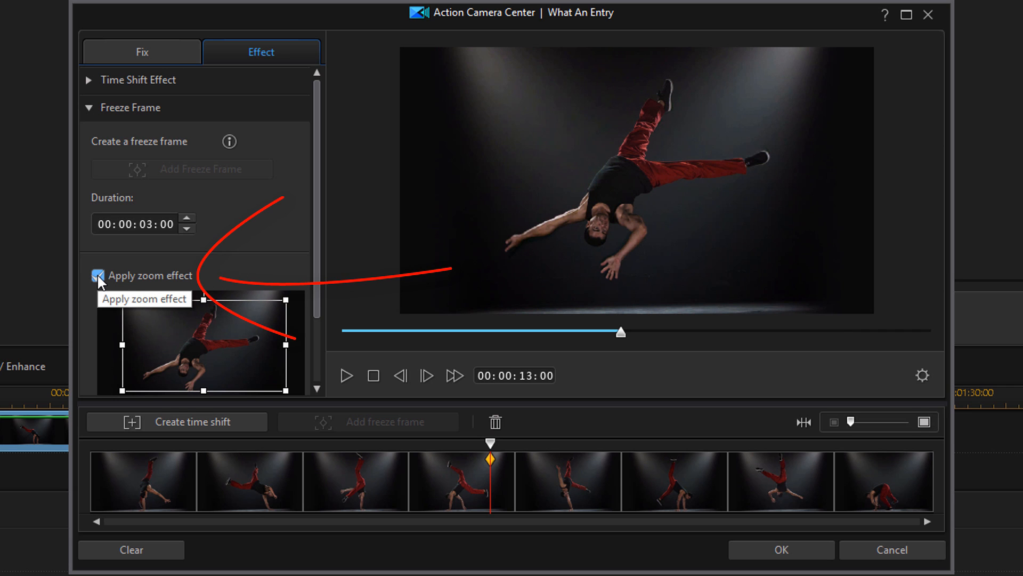
click(98, 275)
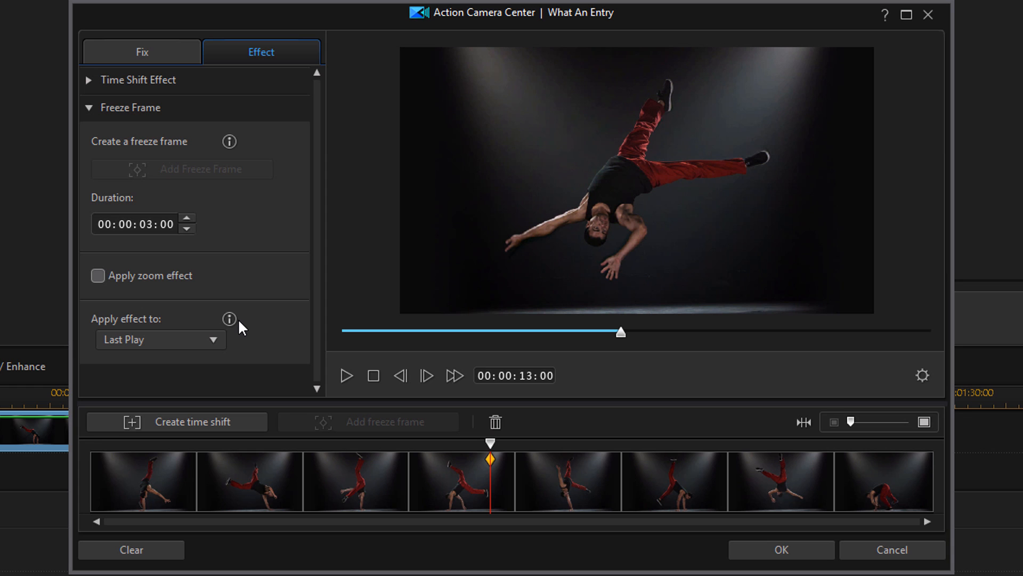
mouse_move(246, 331)
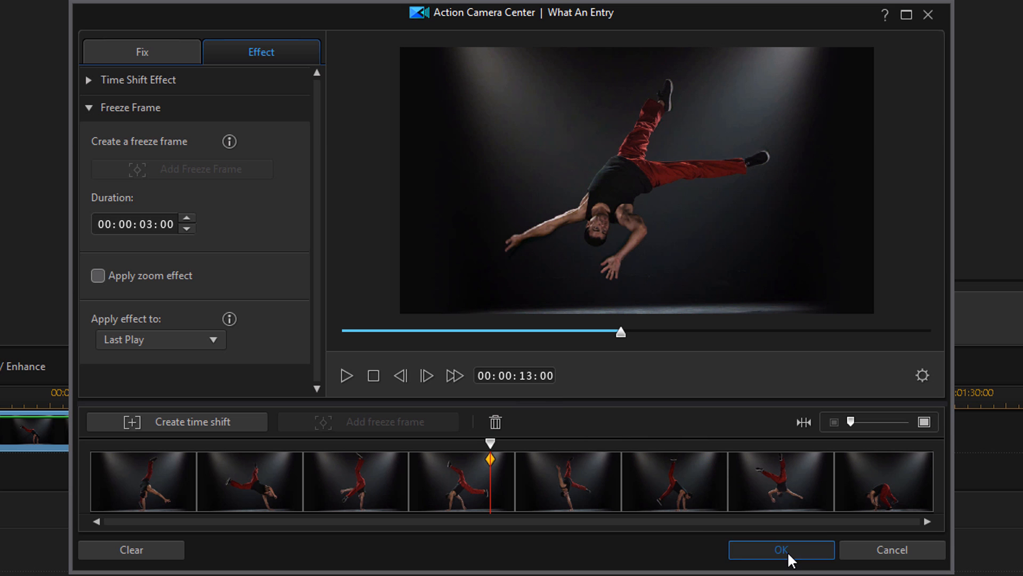
- Confirm the freeze frame on Last Play with OK, closing Action Camera Center
click(781, 550)
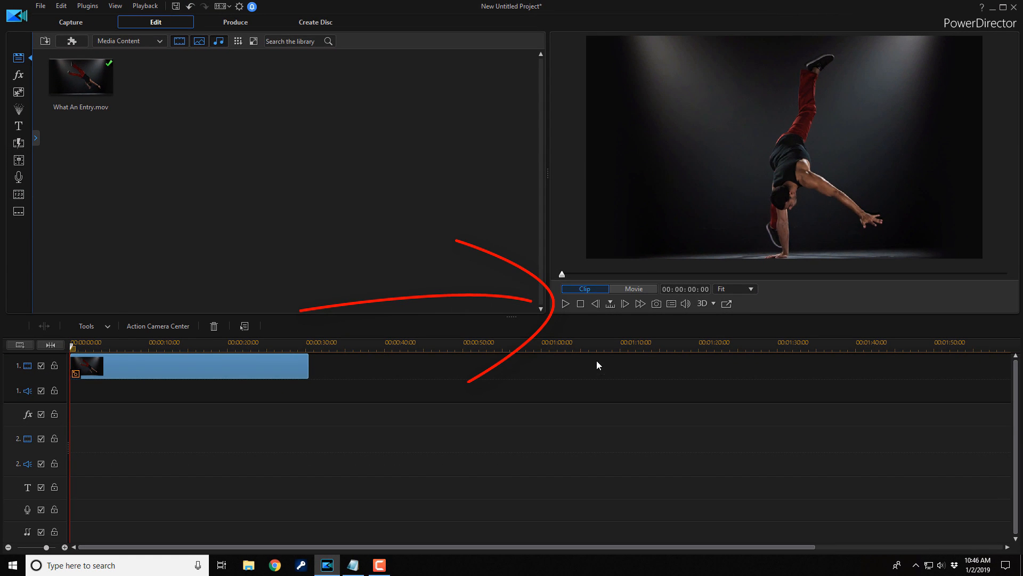
mouse_move(565, 304)
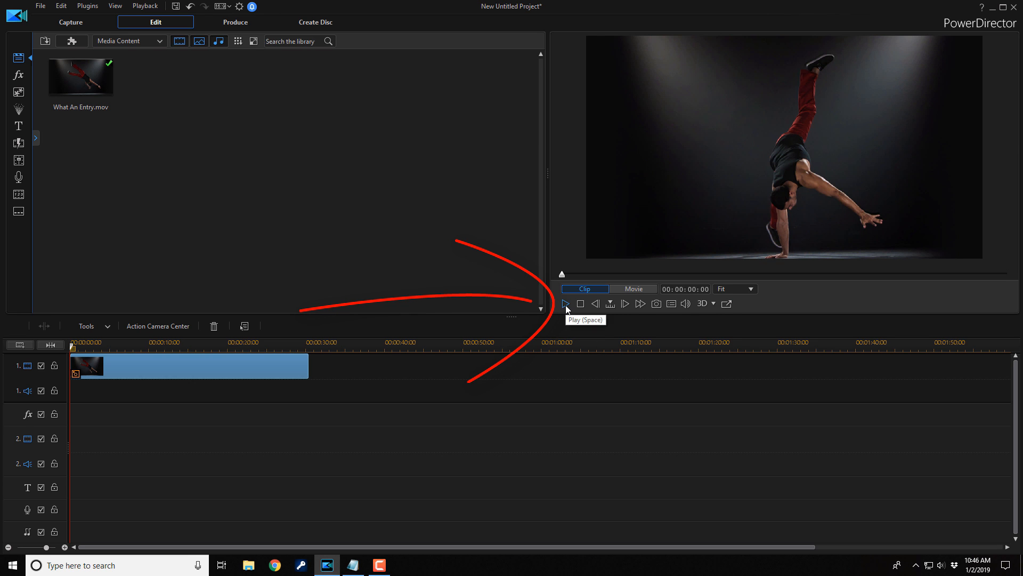
- Play the edited clip, then park the playhead at the 13-second freeze frame
click(565, 302)
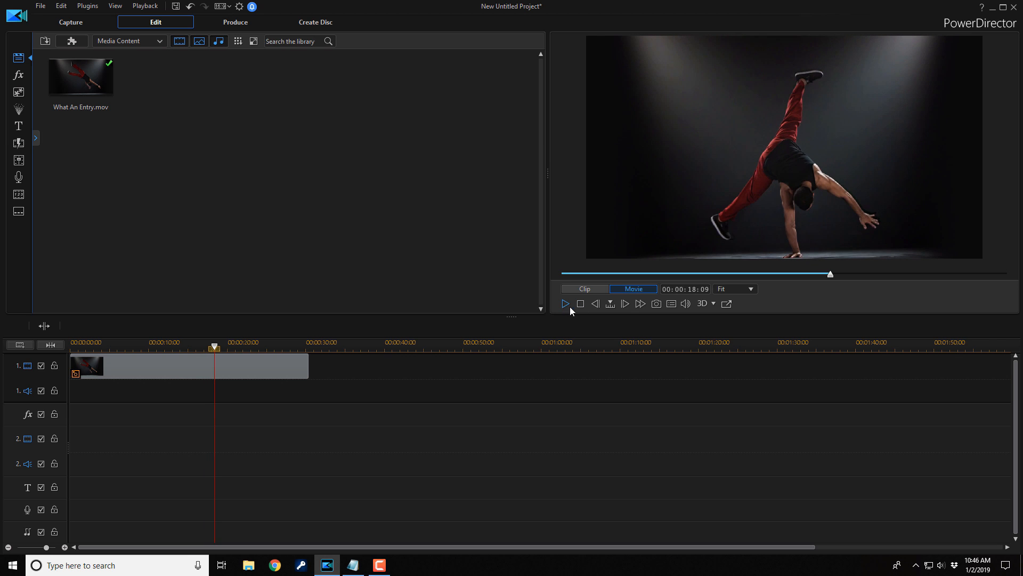
drag(830, 274, 599, 274)
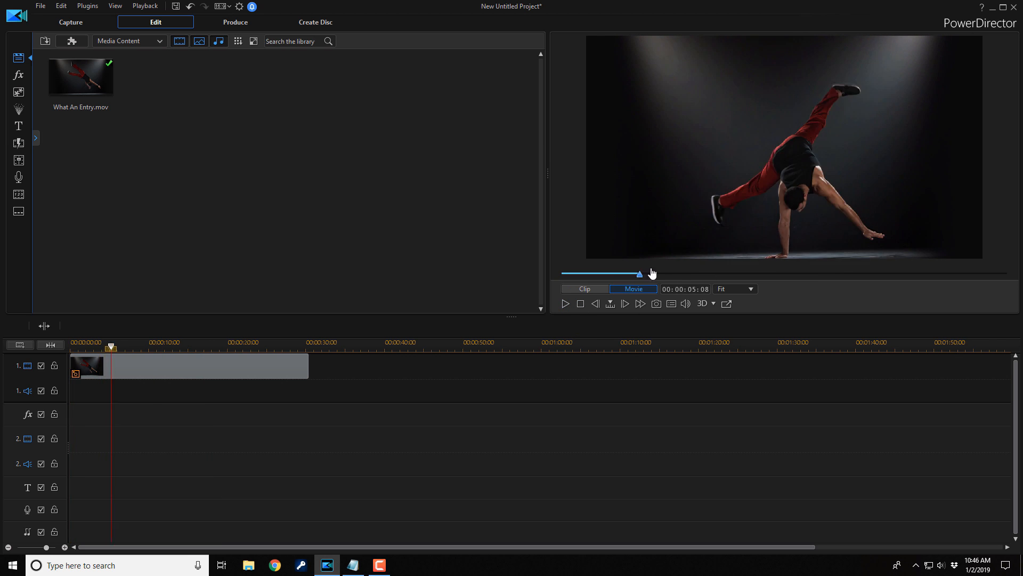
drag(638, 273, 728, 273)
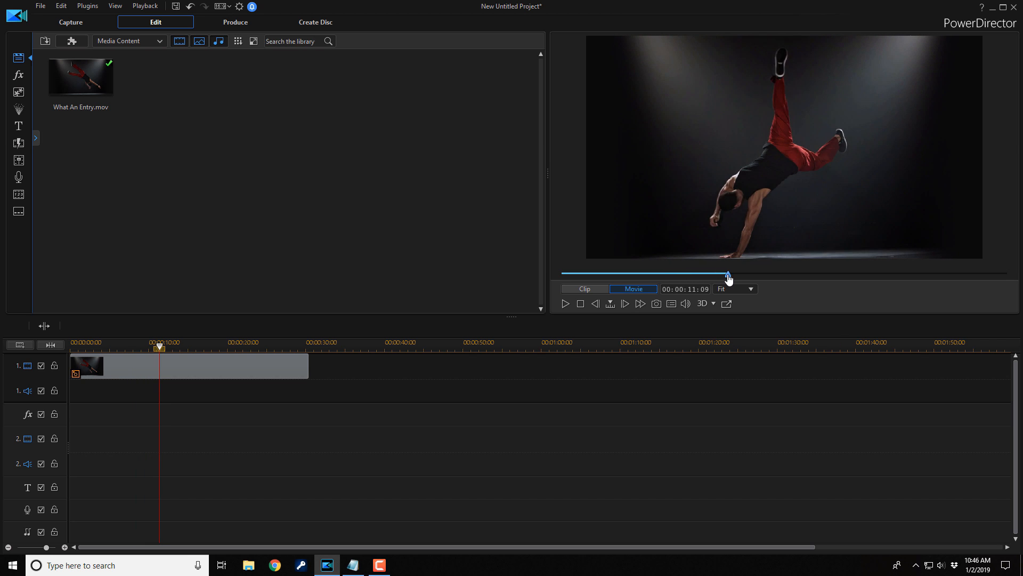
drag(728, 273, 740, 273)
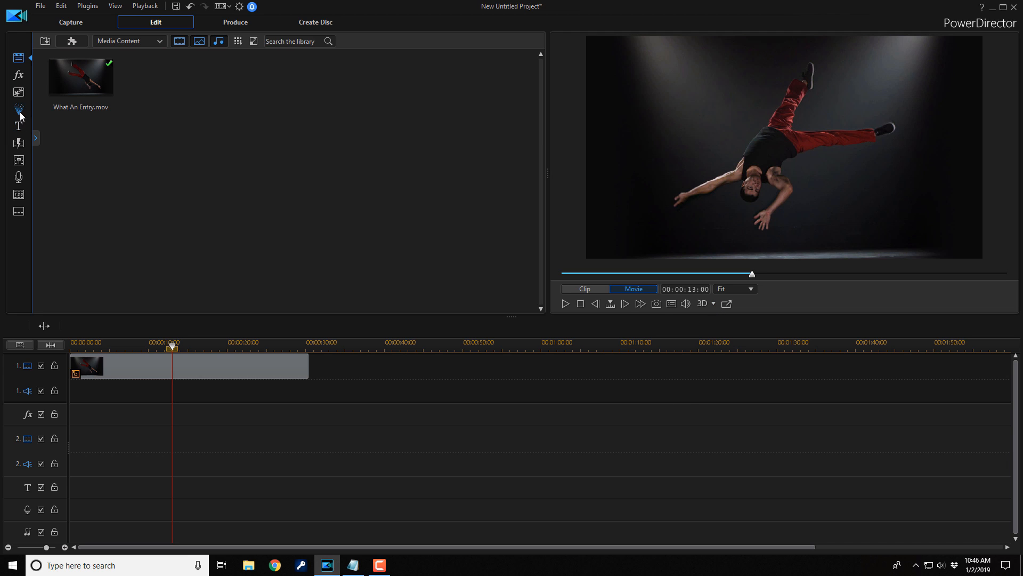
- Show the PiP Objects Room and scroll down to the Explosion effect
drag(120, 105, 286, 88)
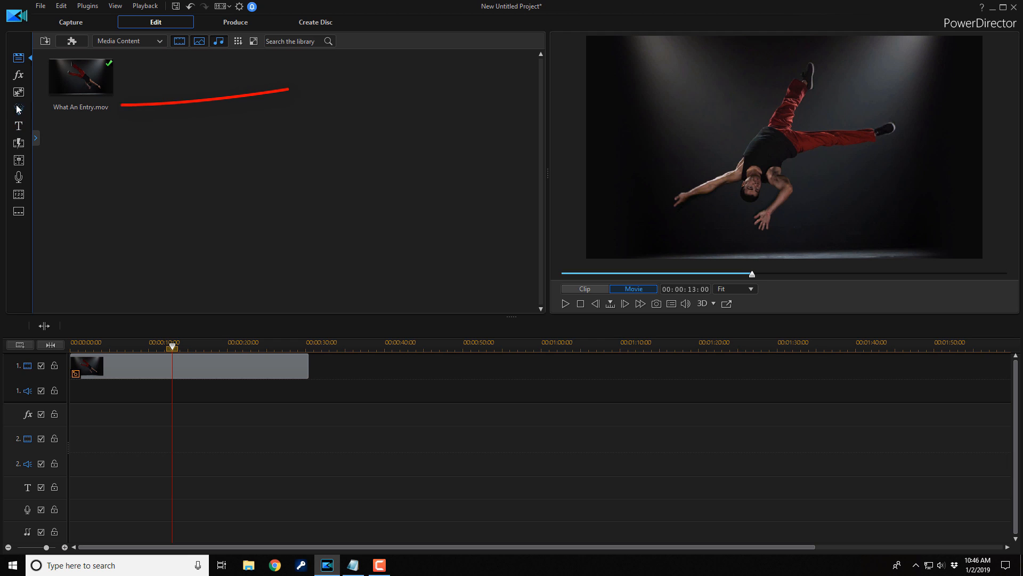
mouse_move(18, 93)
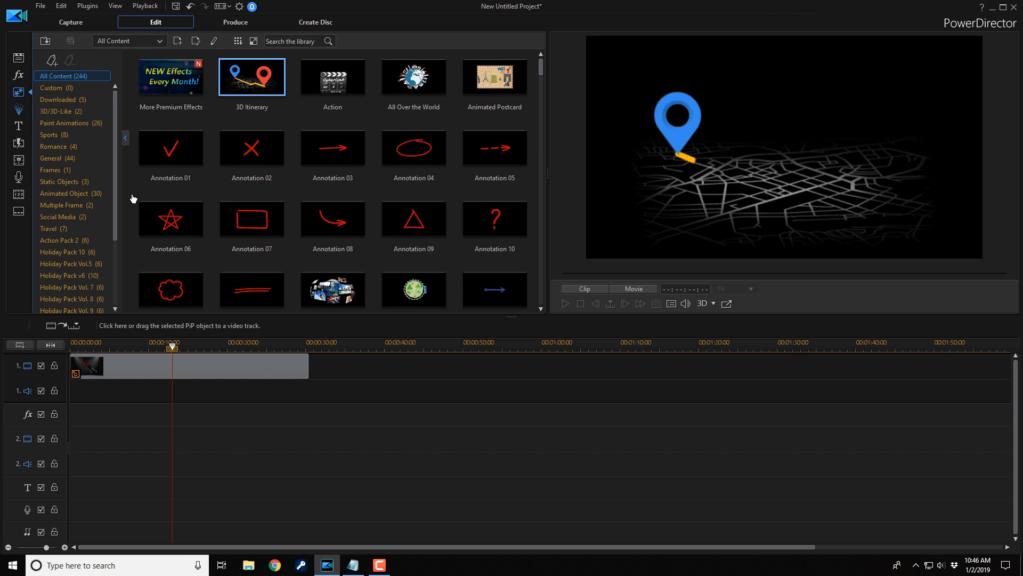
scroll(down, 3)
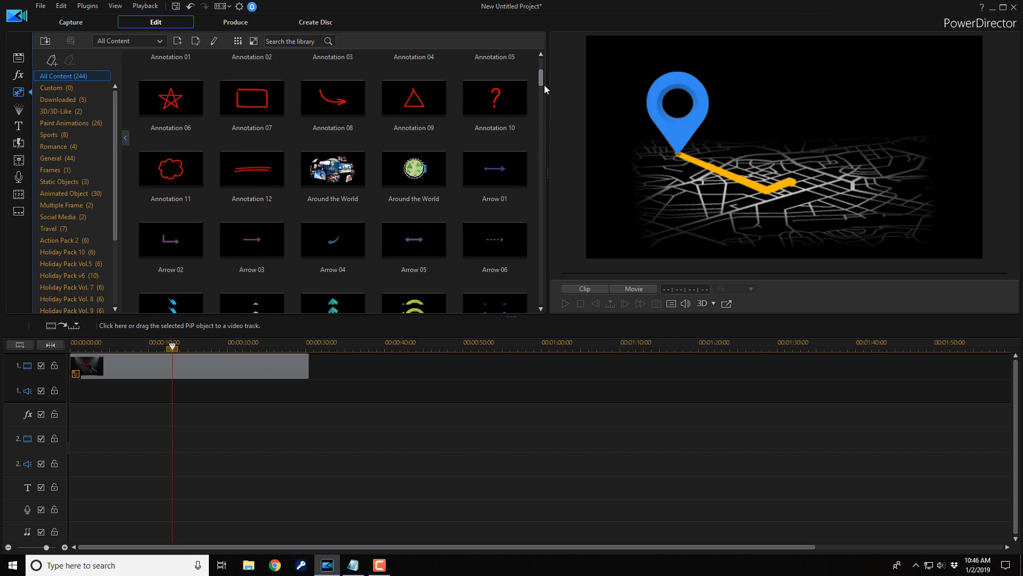
scroll(down, 3)
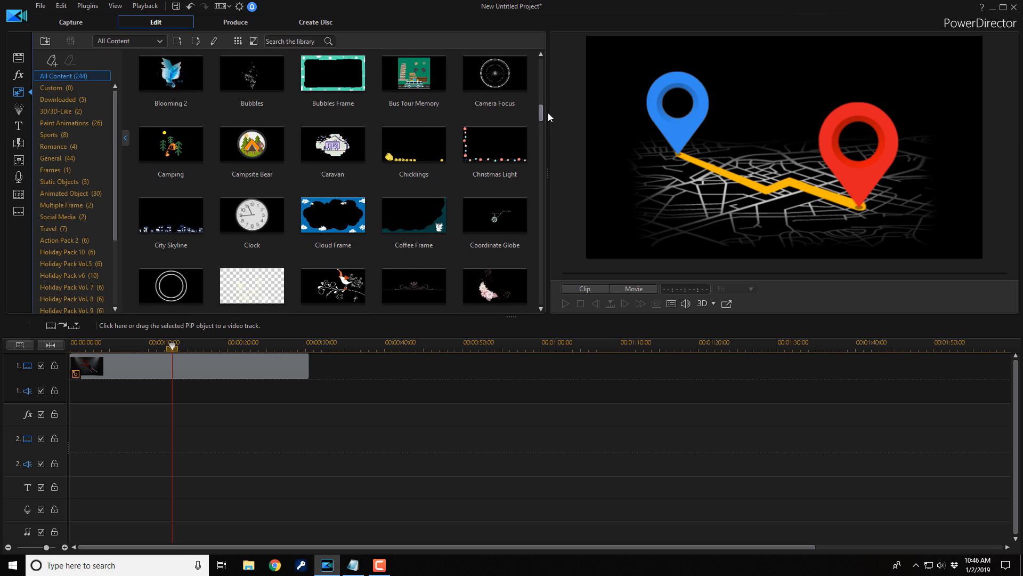
scroll(down, 3)
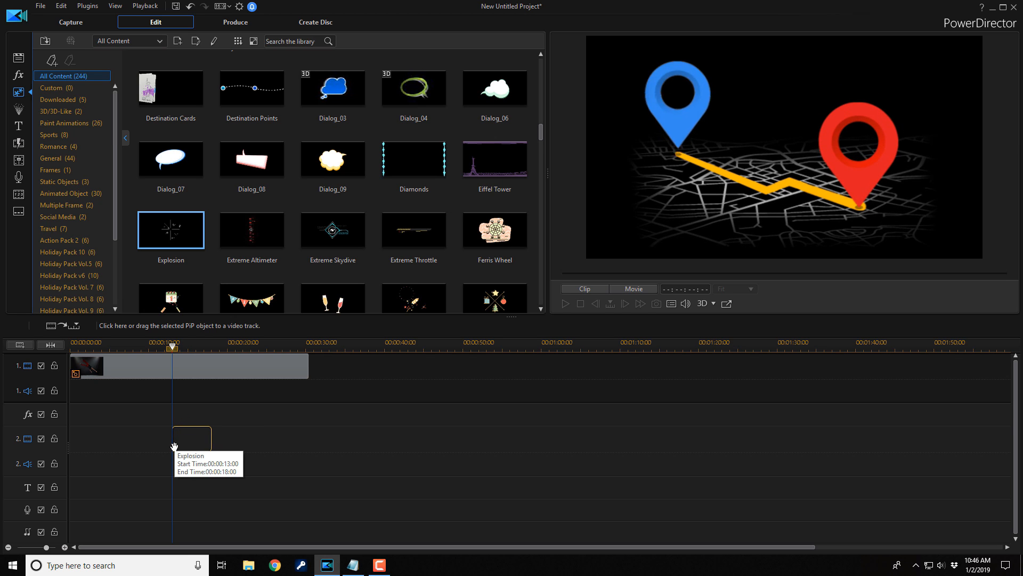
- Drop Explosion on video track 2 at 13 seconds and play it bursting over the frozen dancer
click(191, 438)
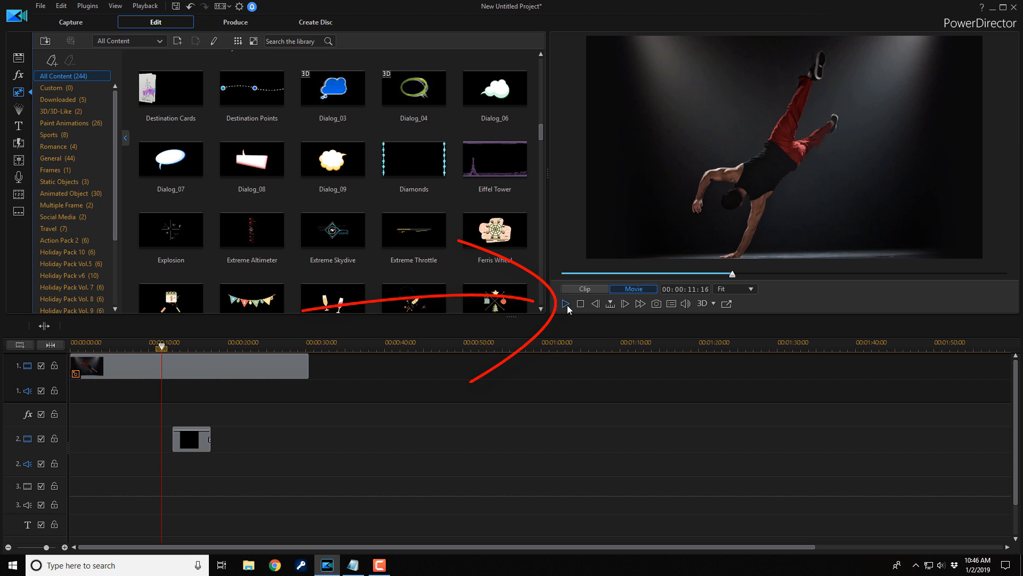
click(565, 304)
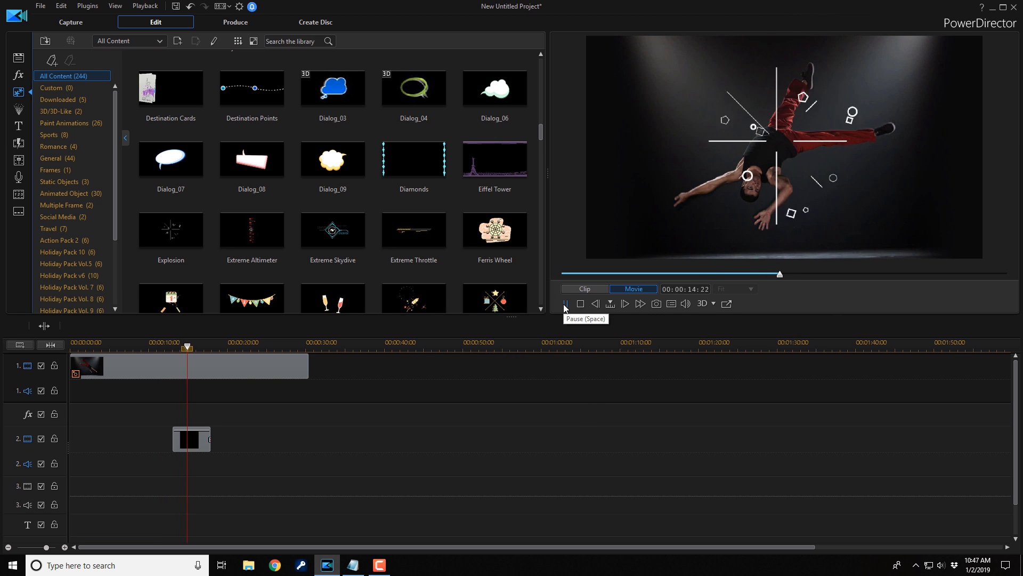
click(565, 304)
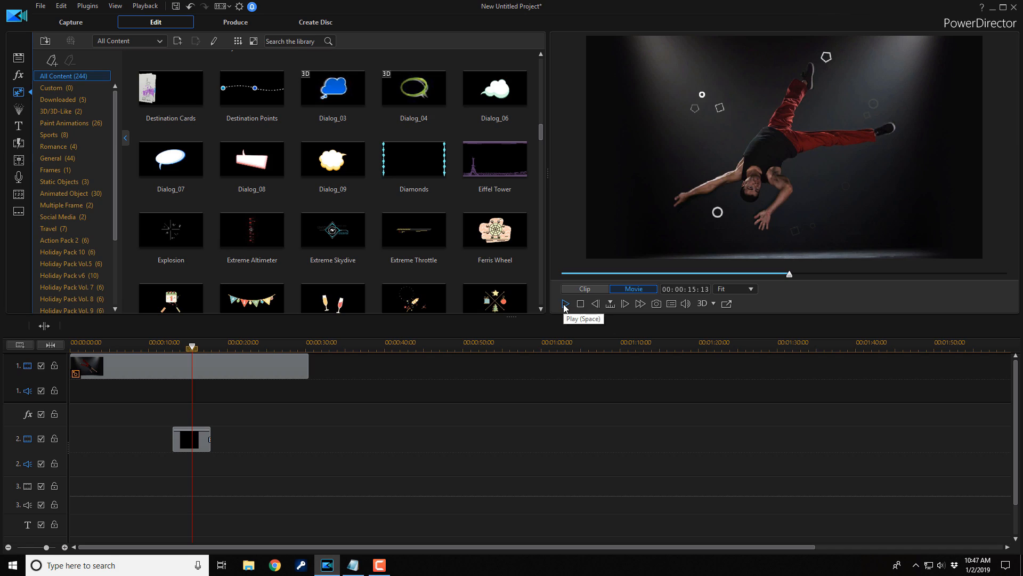
click(565, 303)
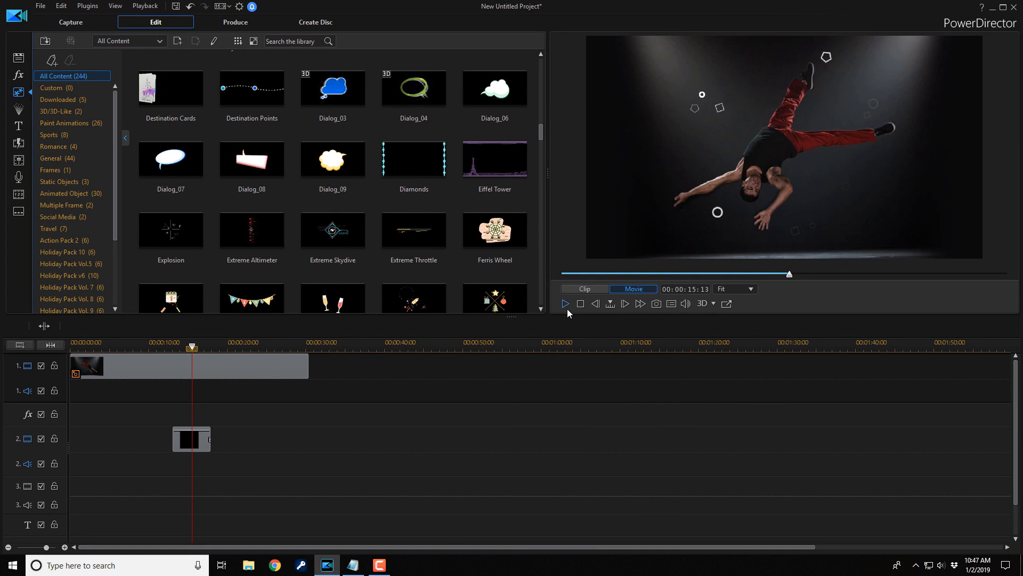
mouse_move(331, 365)
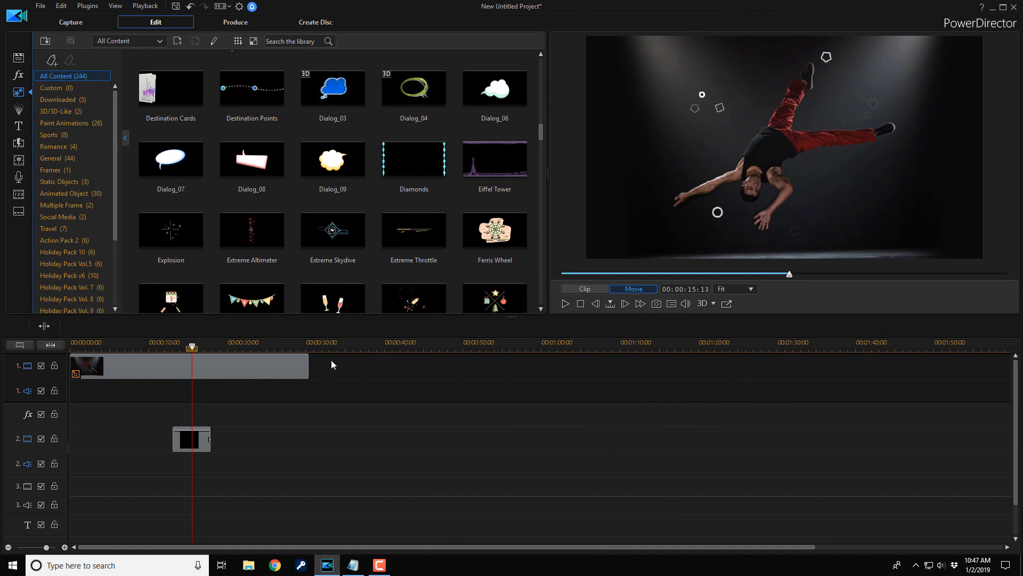
mouse_move(334, 365)
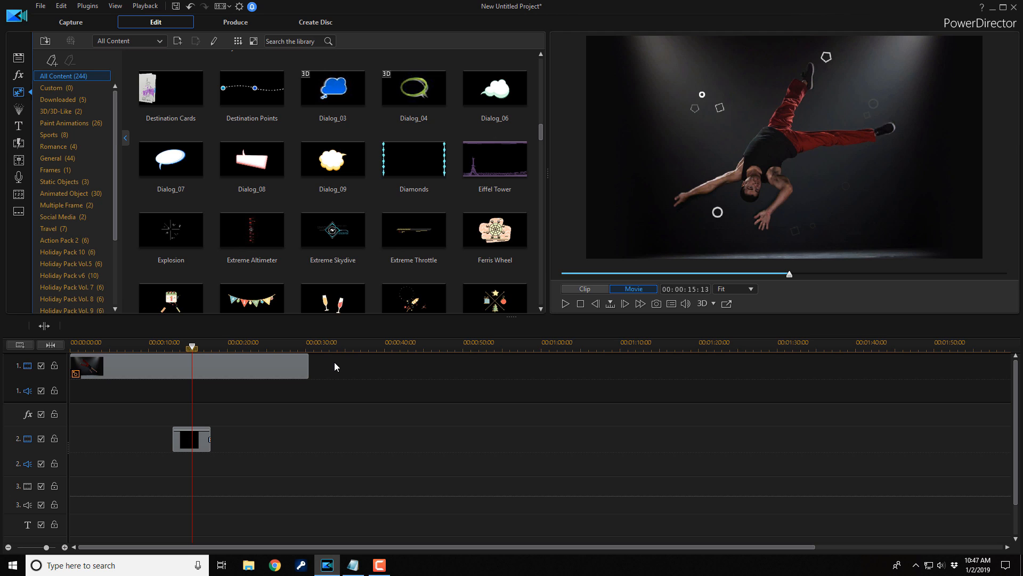